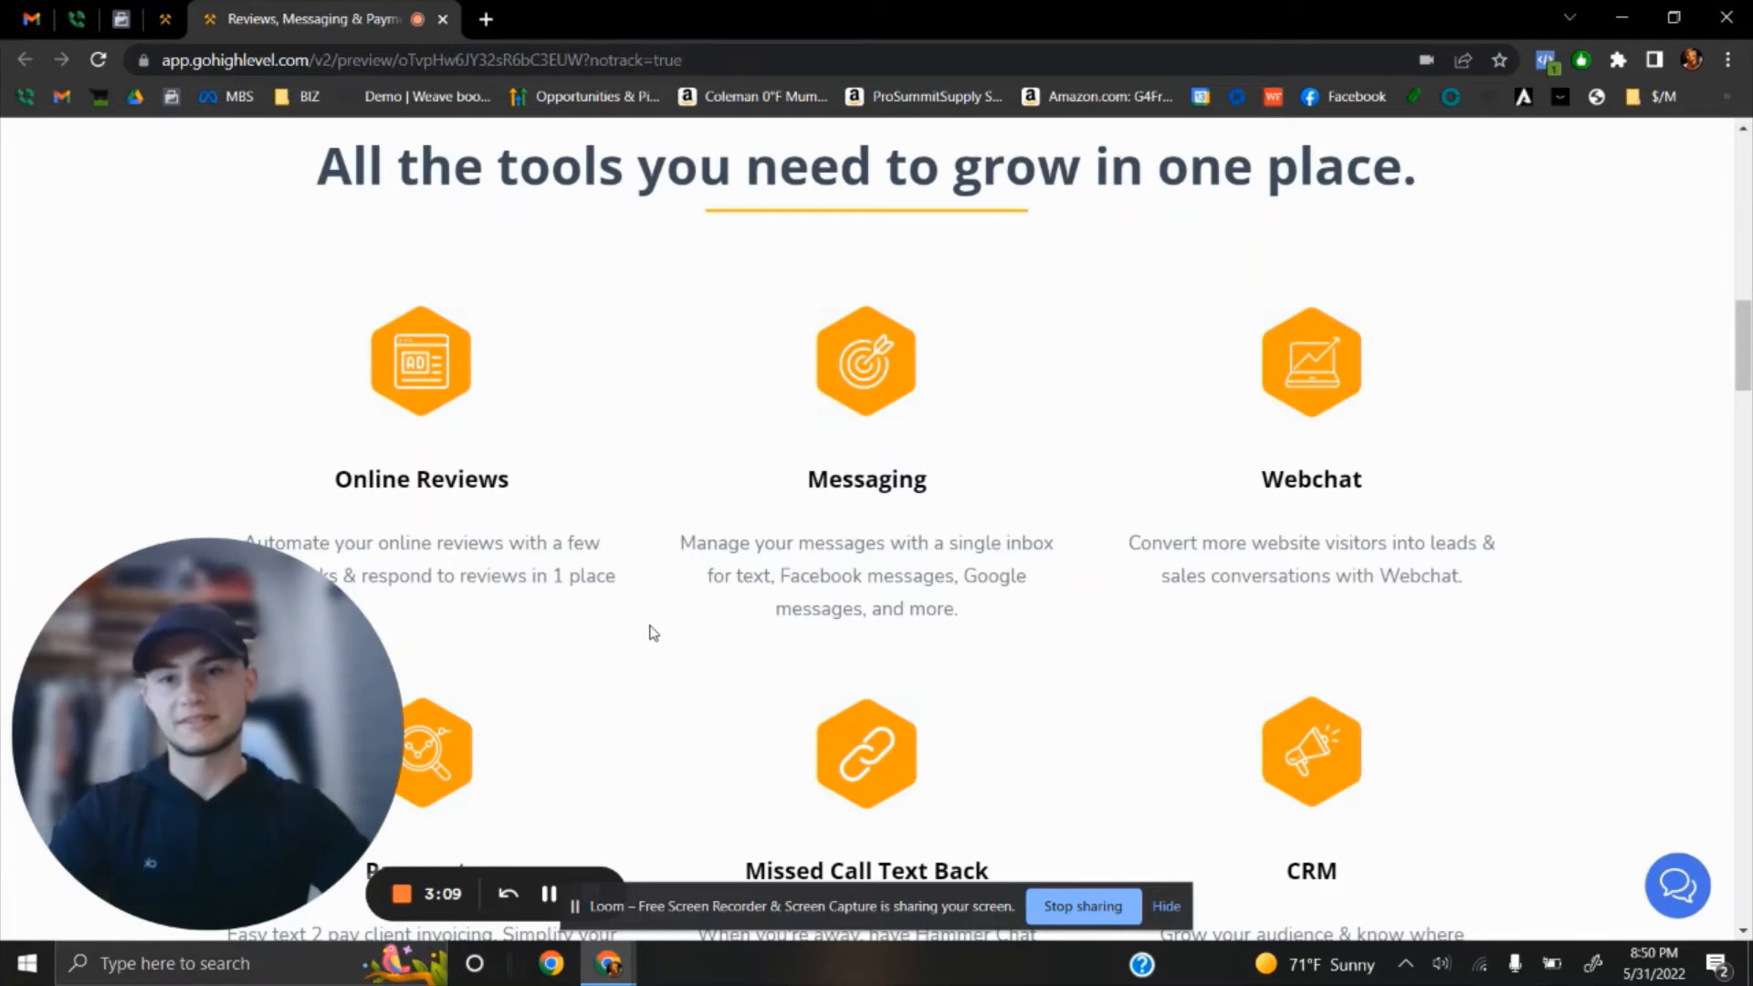
scroll("down", 3)
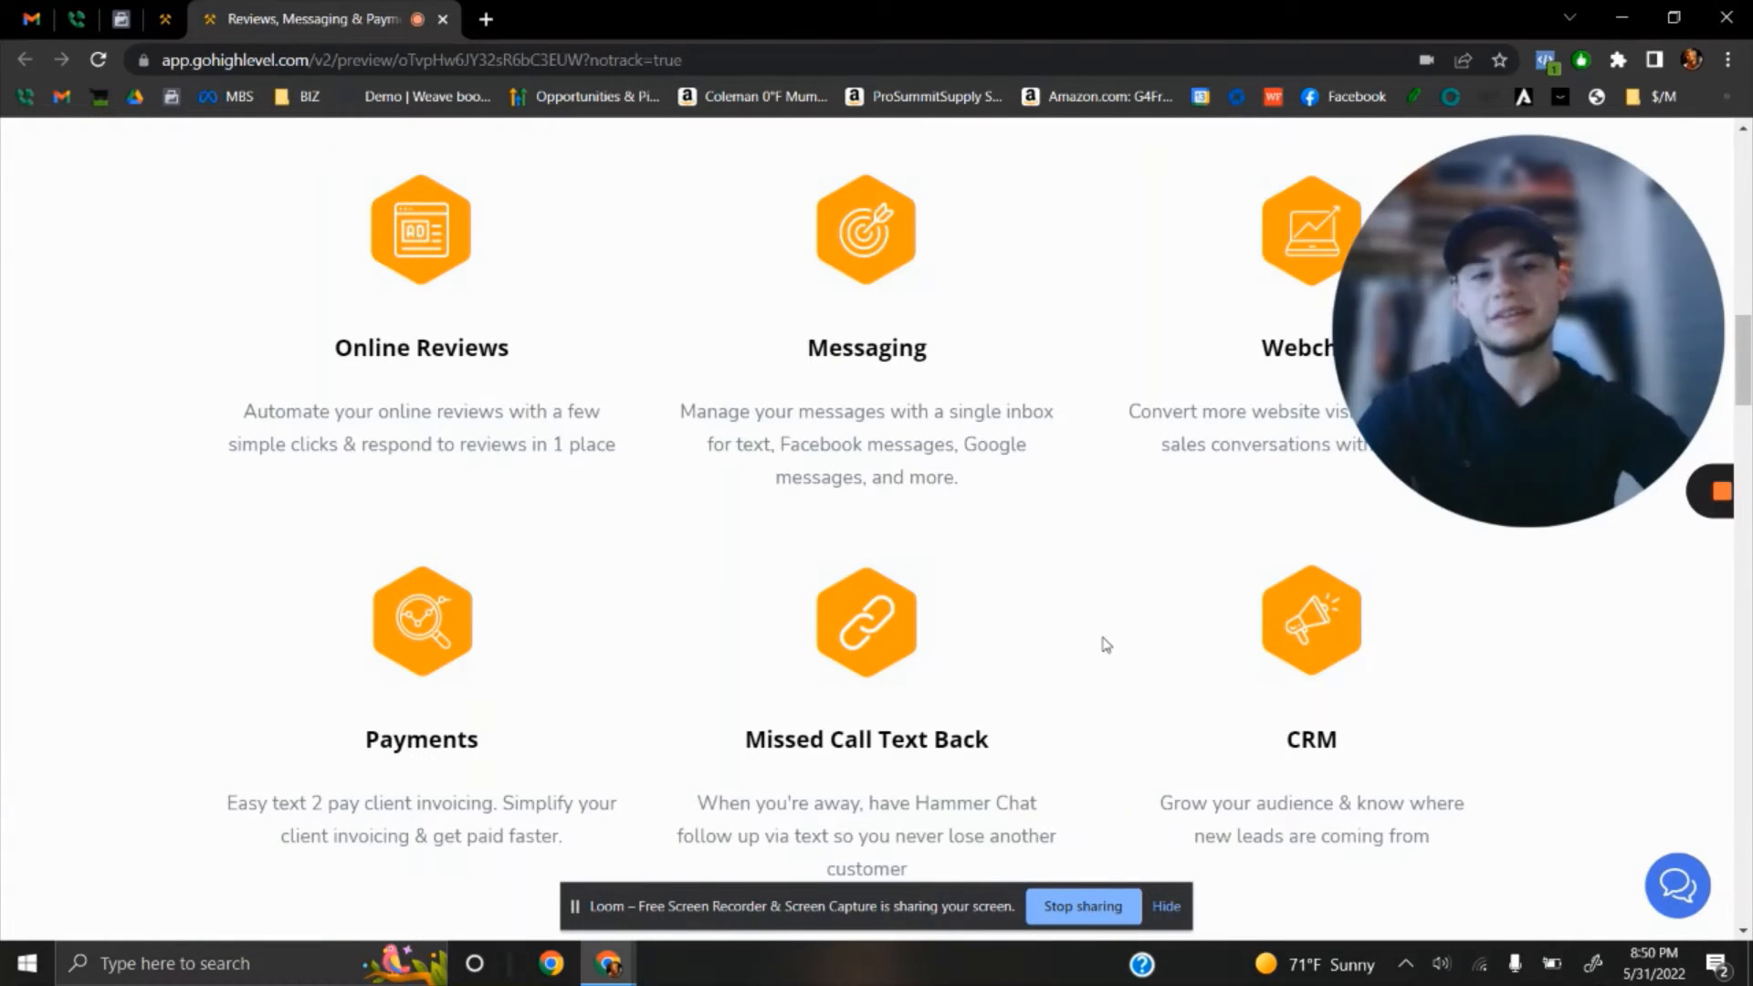
scroll("down", 3)
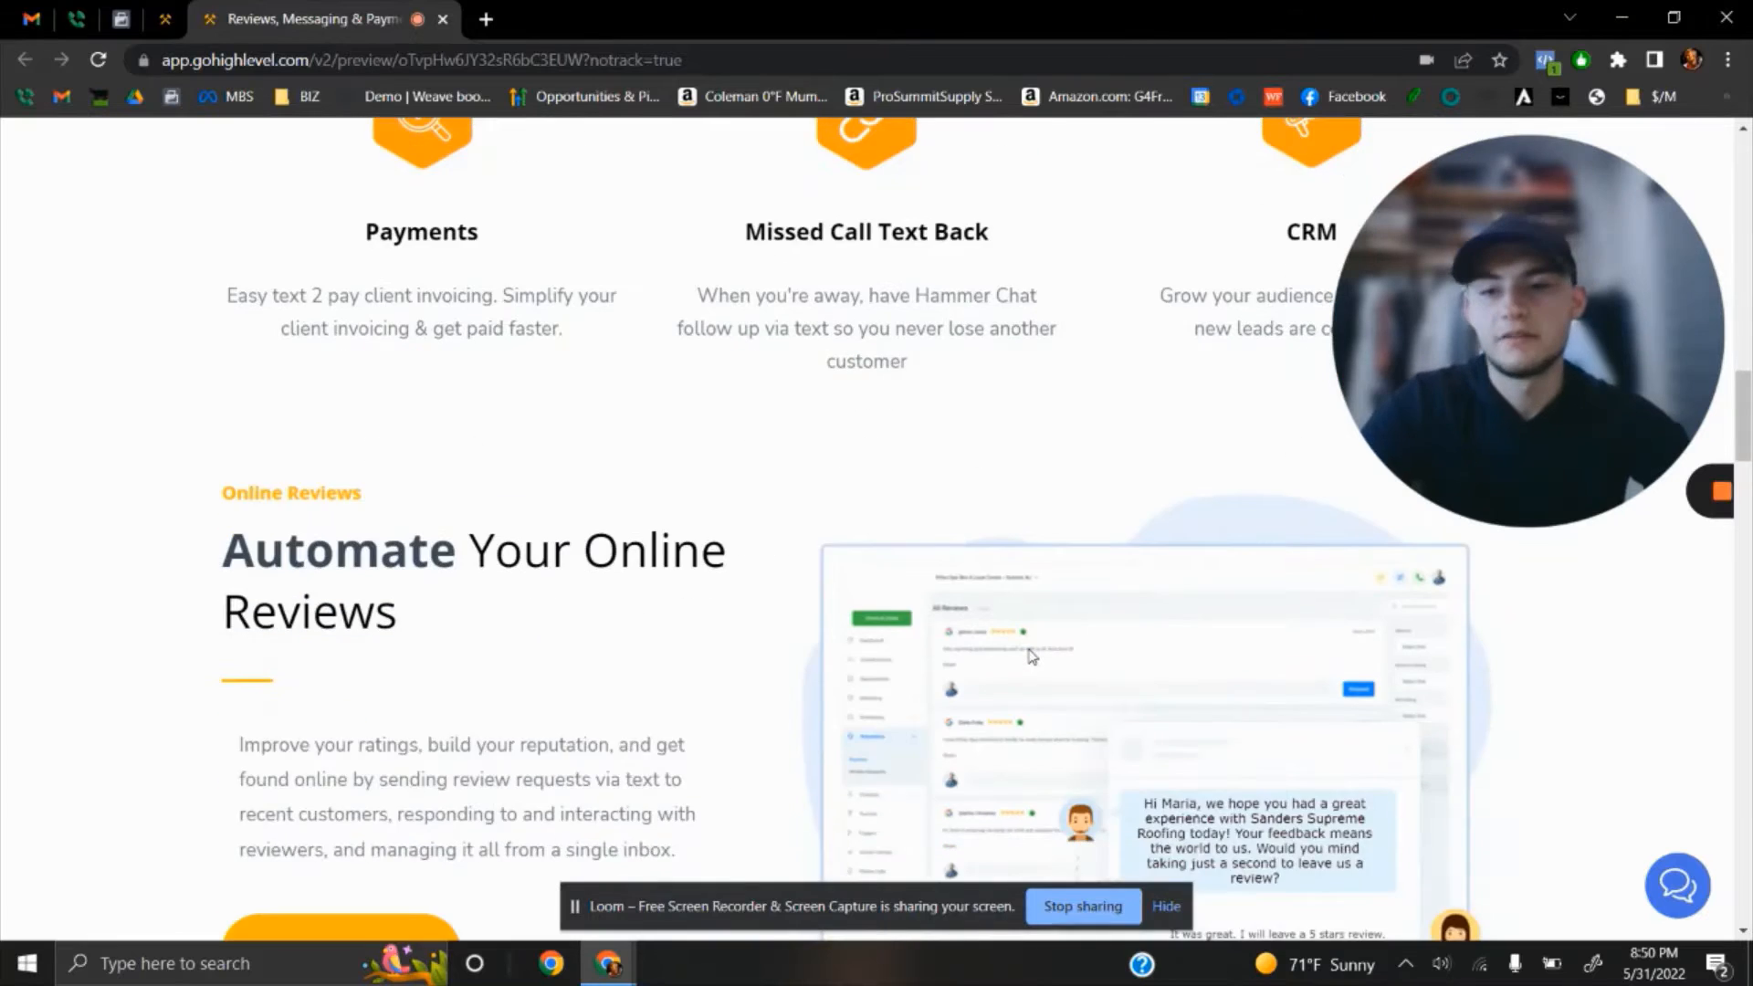
scroll("down", 3)
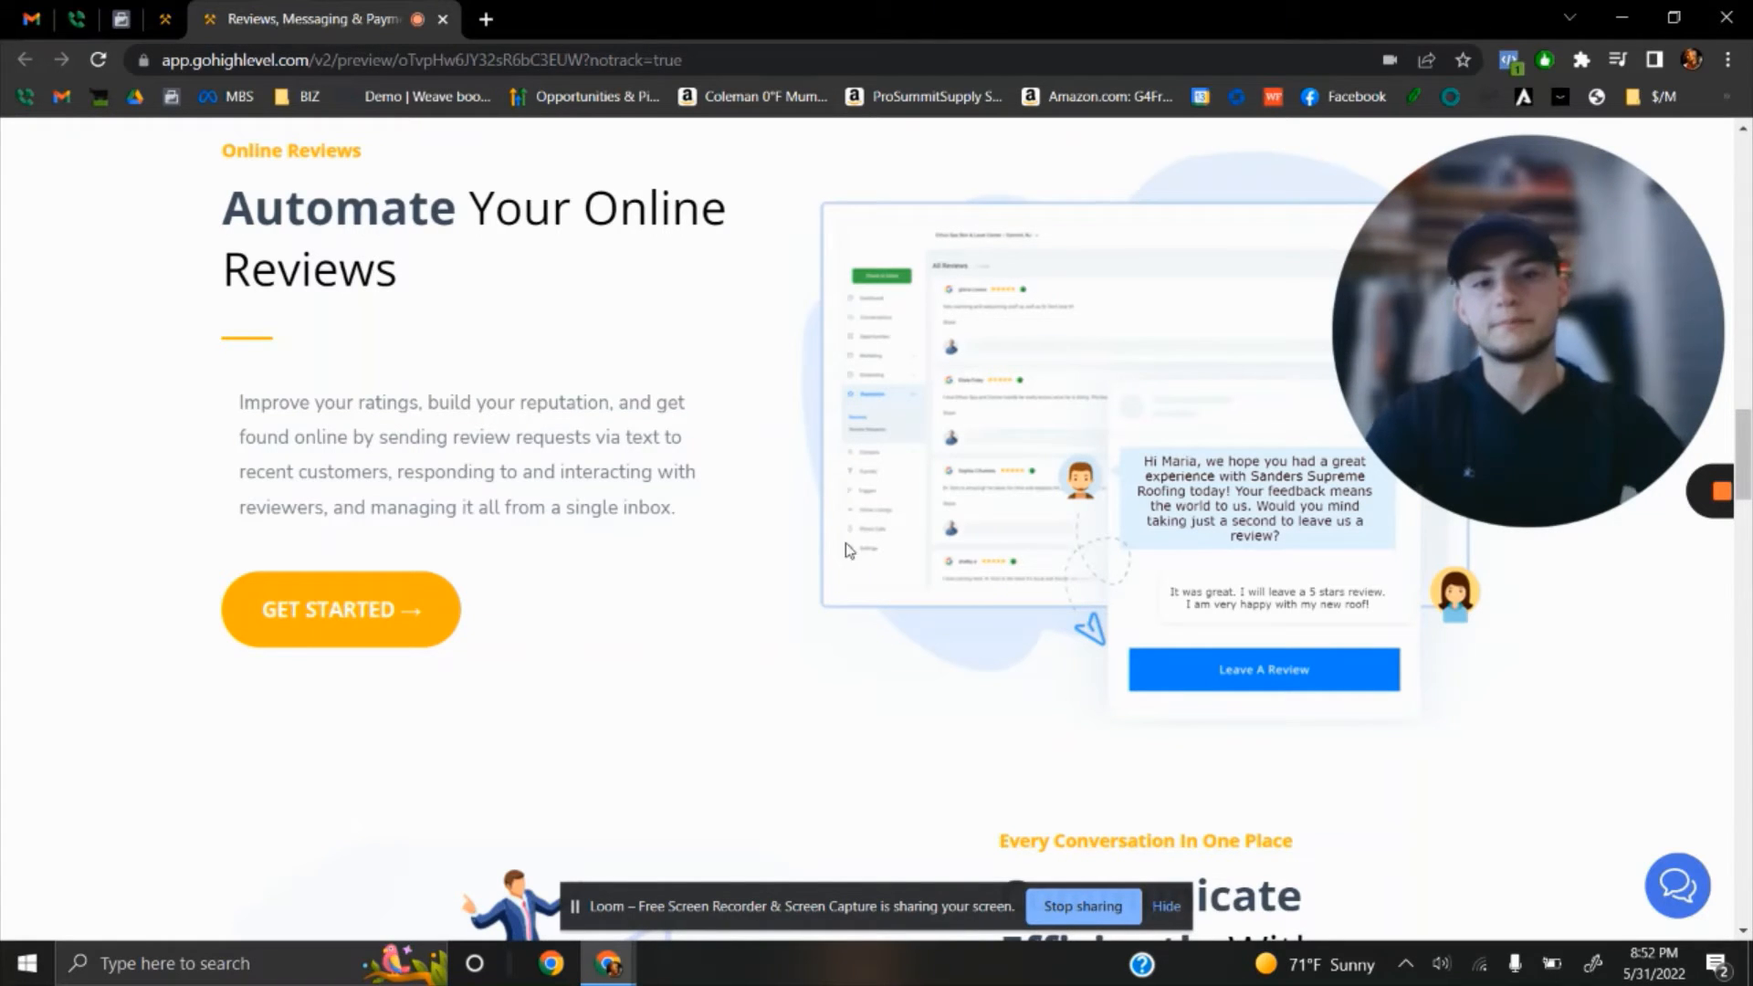
mouse_move(802, 507)
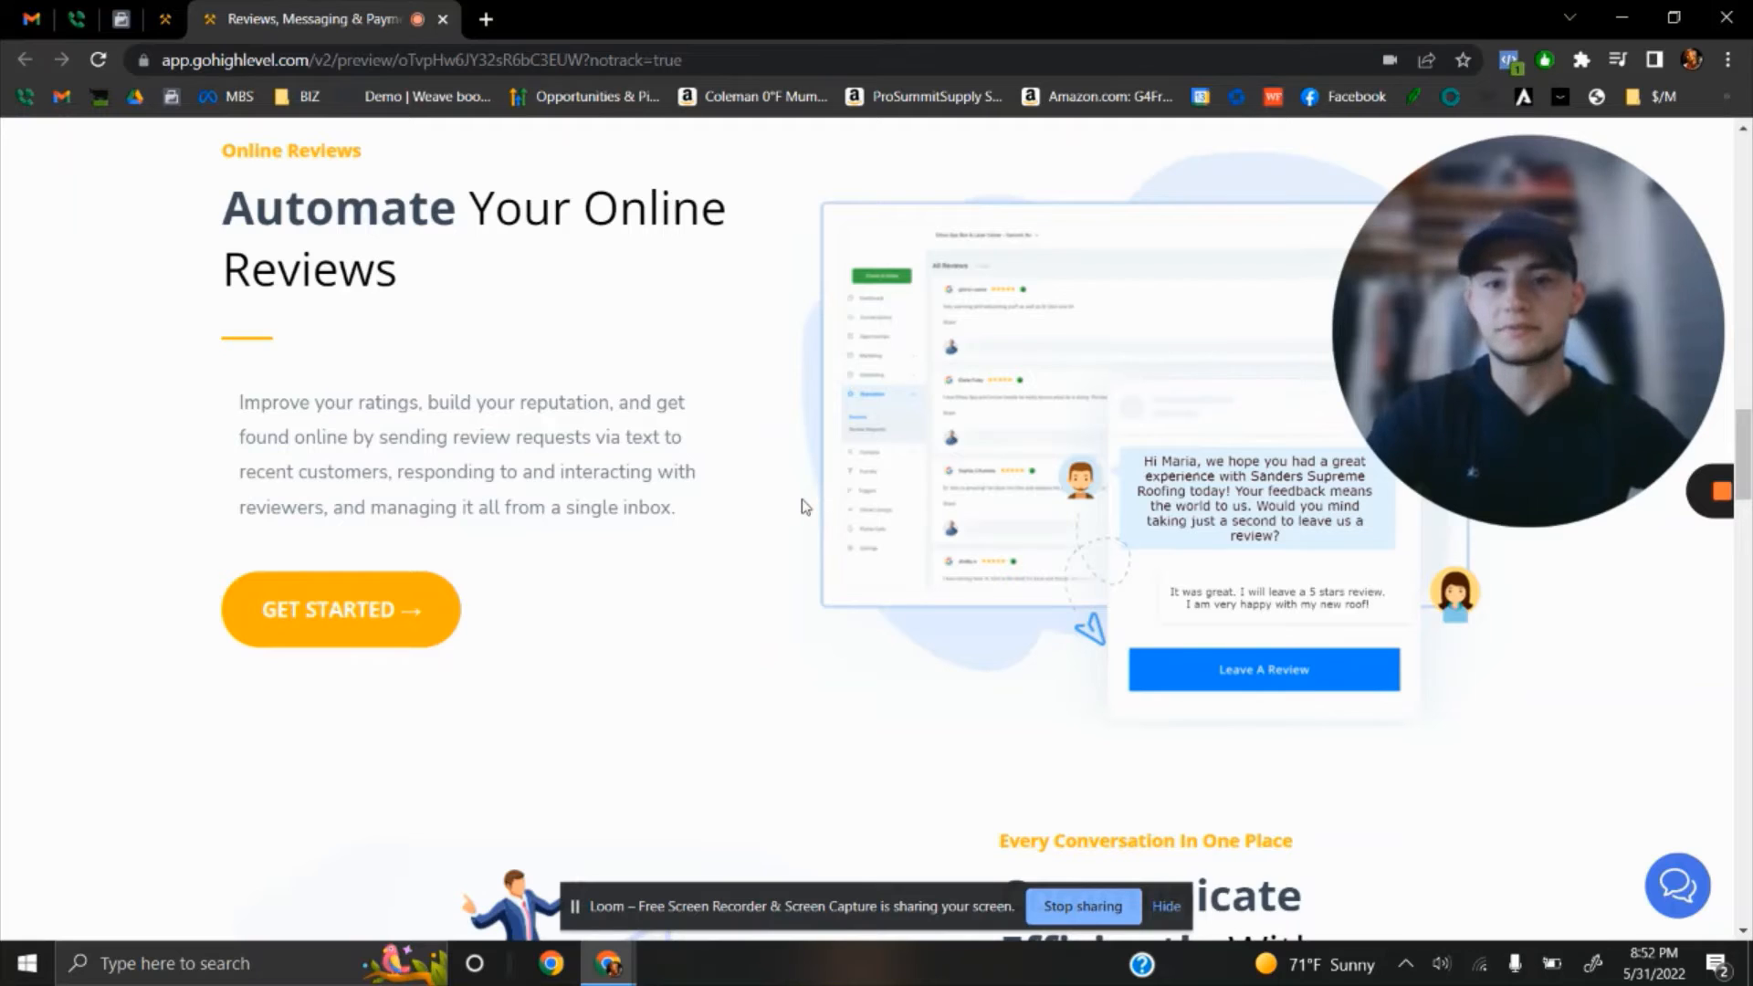
scroll("down", 3)
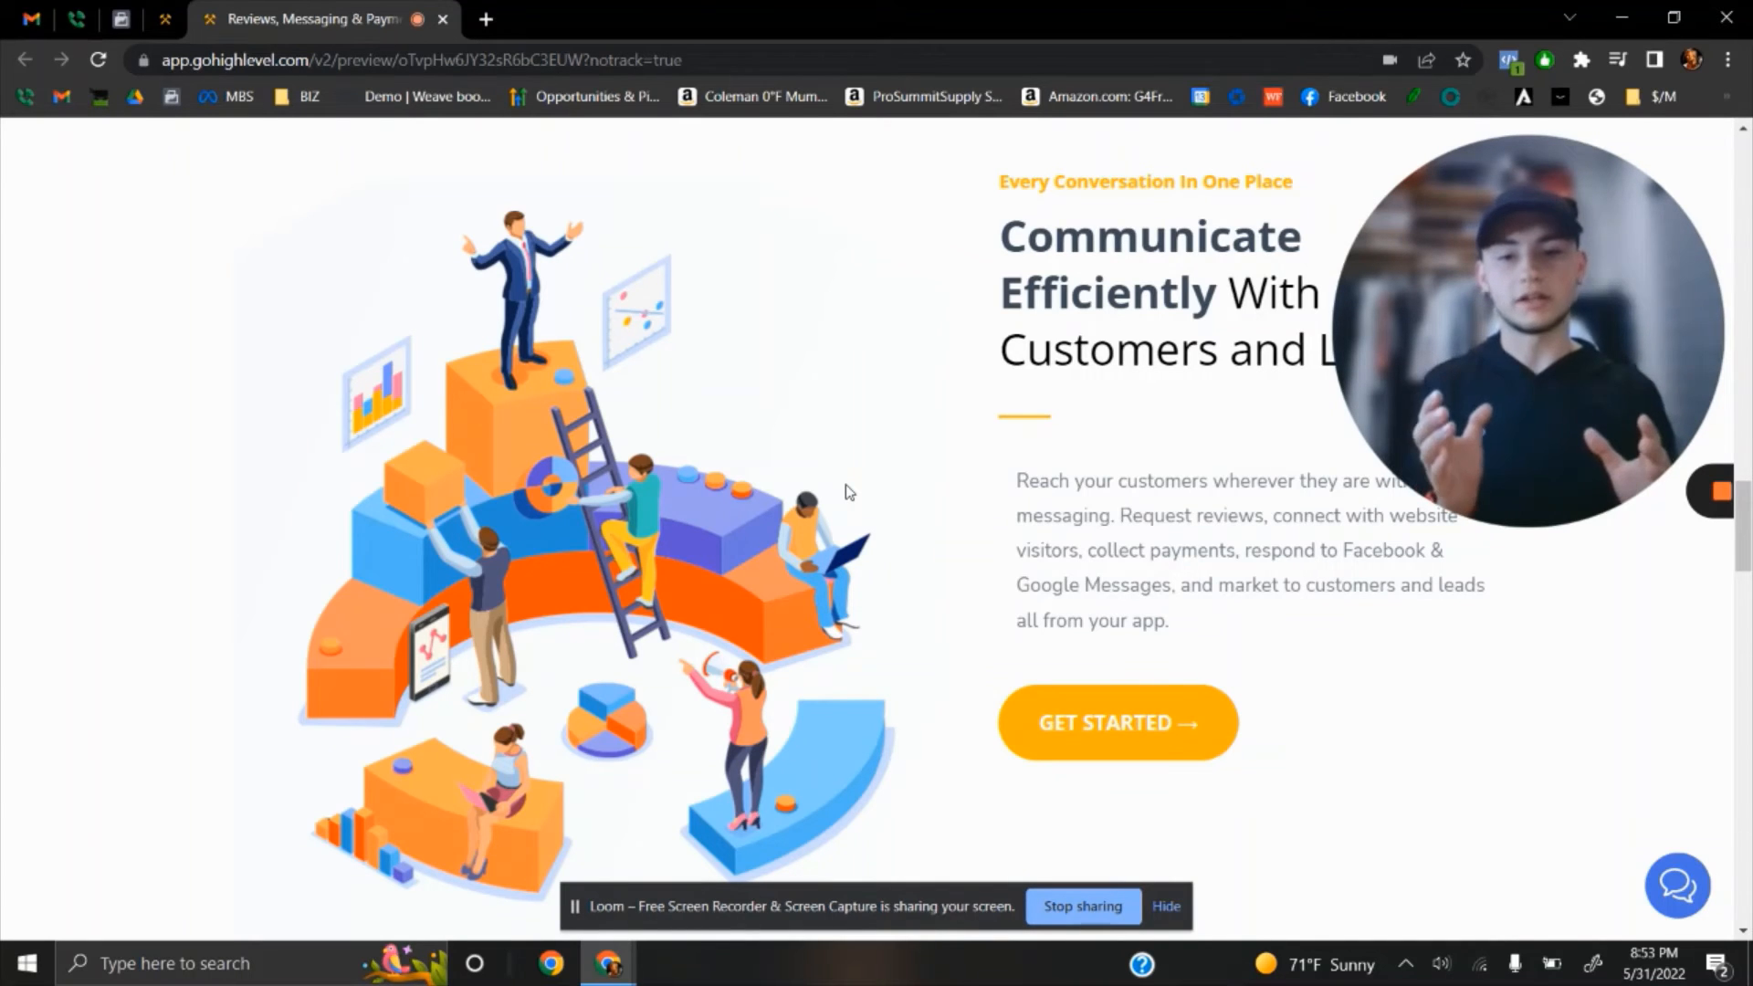
mouse_move(1701, 657)
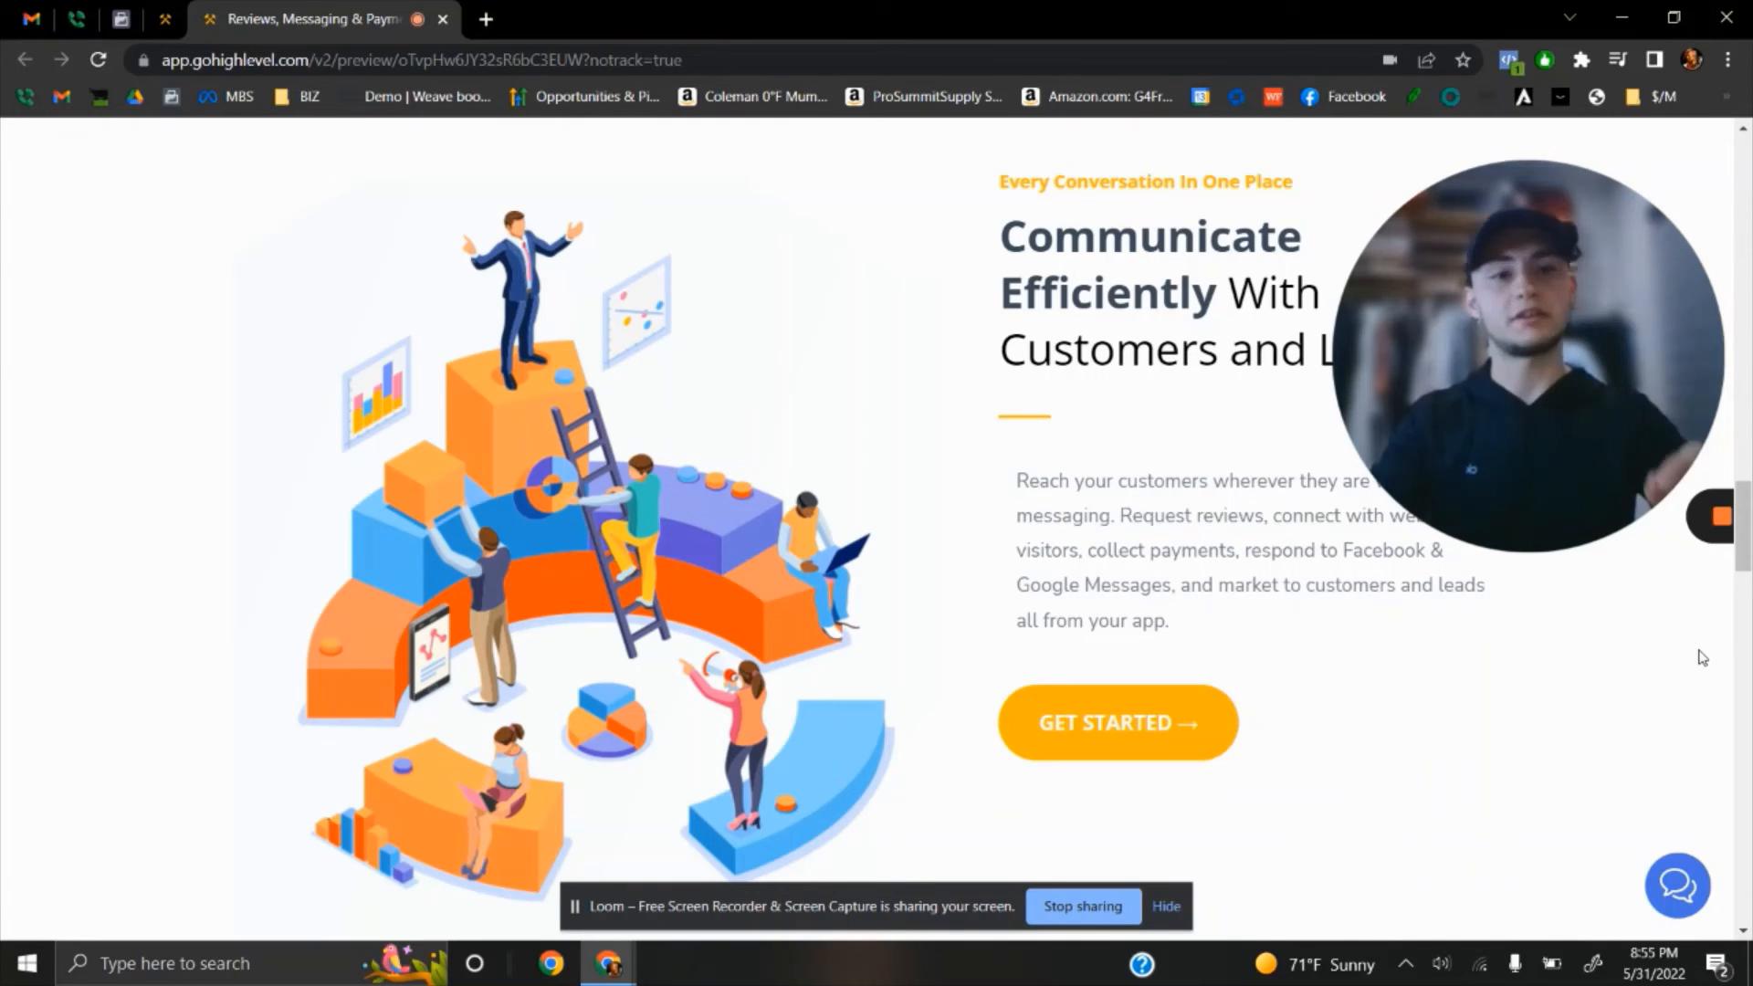
scroll("down", 3)
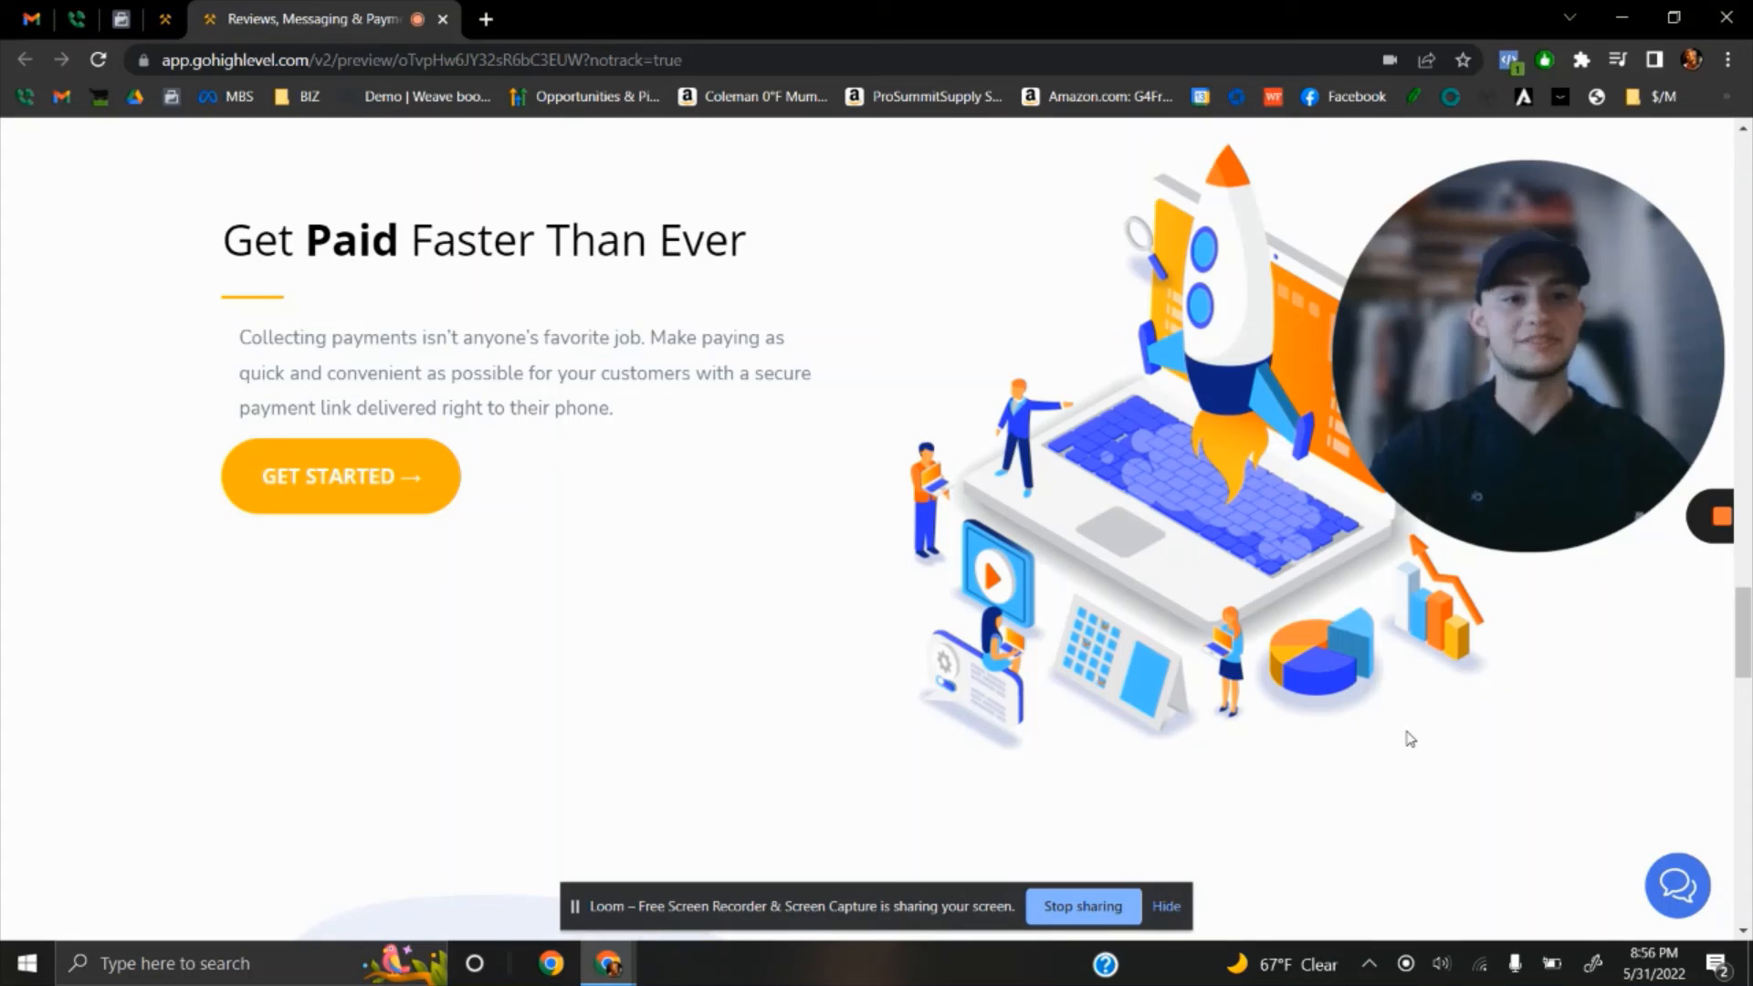
scroll("down", 3)
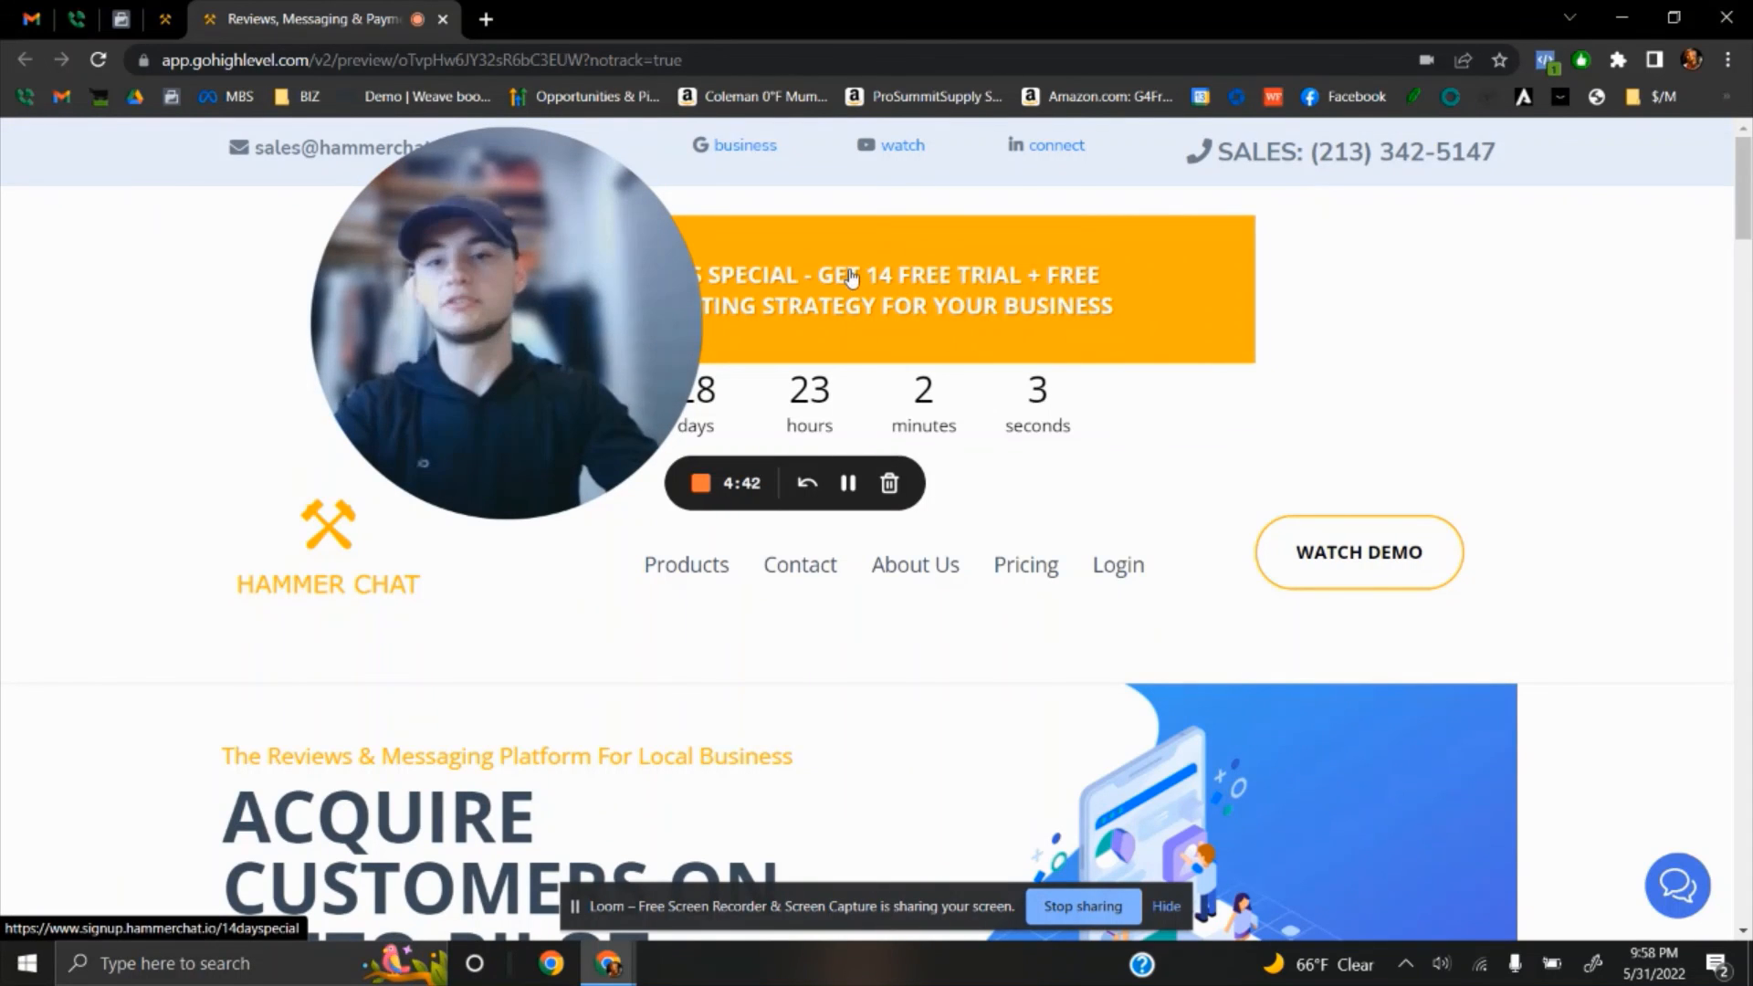
mouse_move(880, 381)
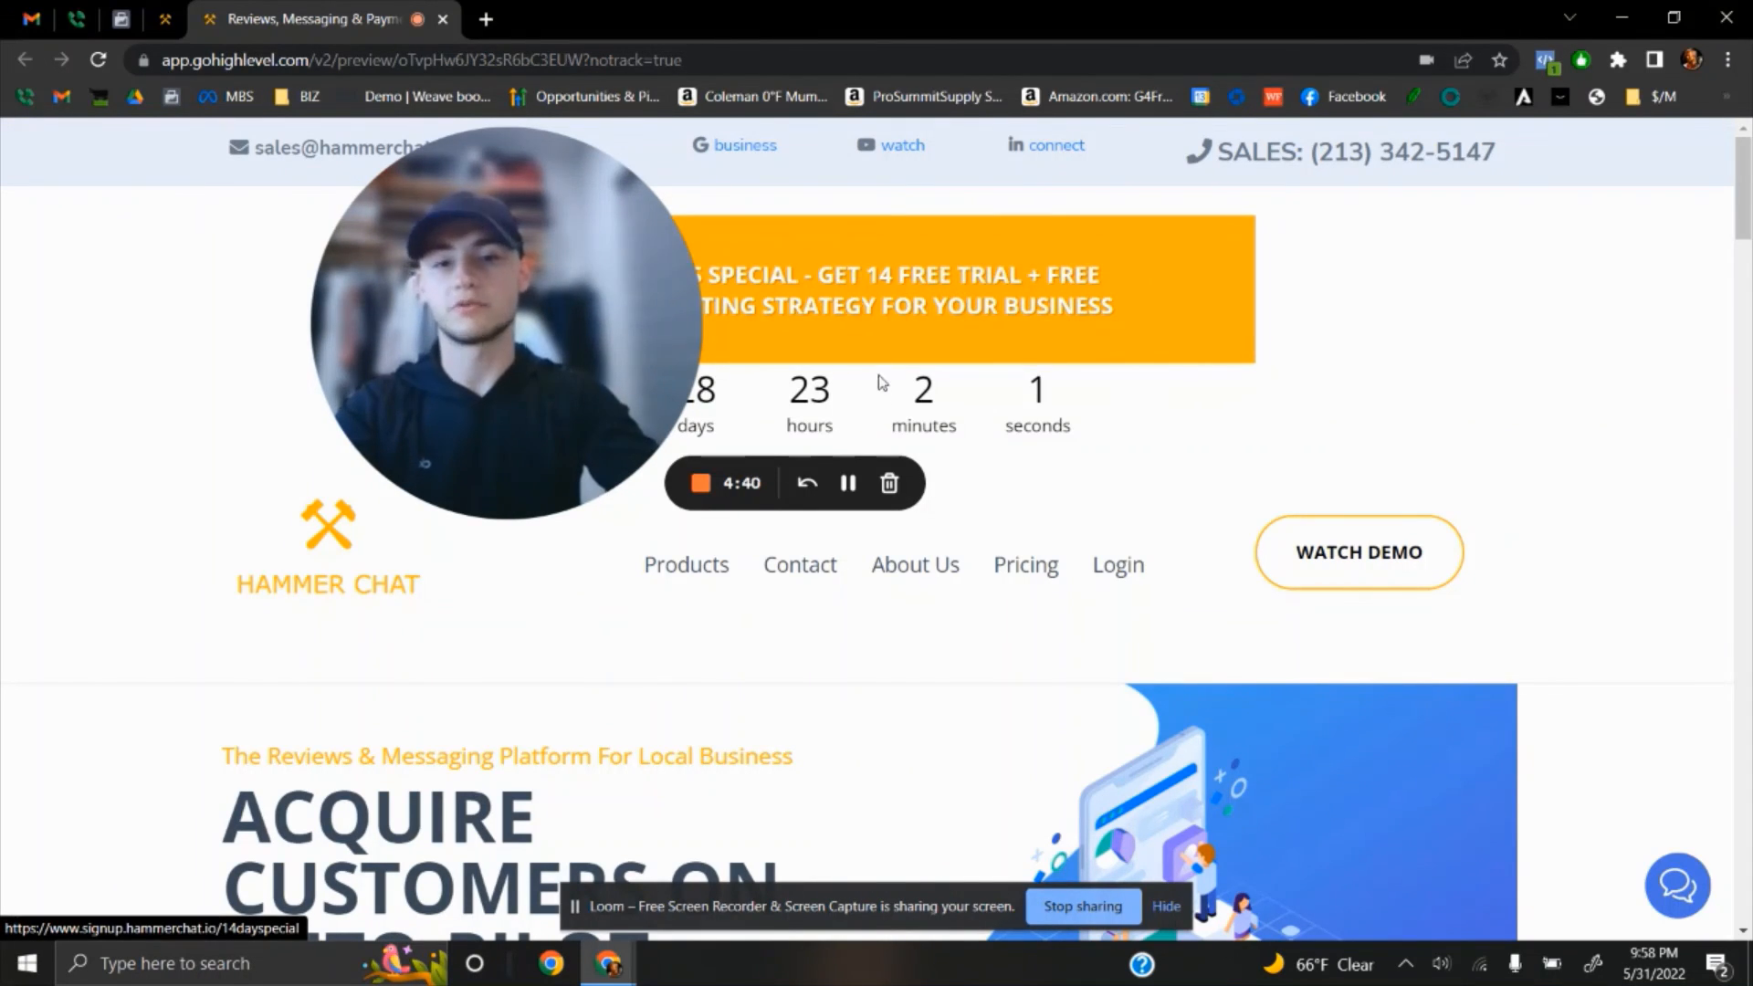